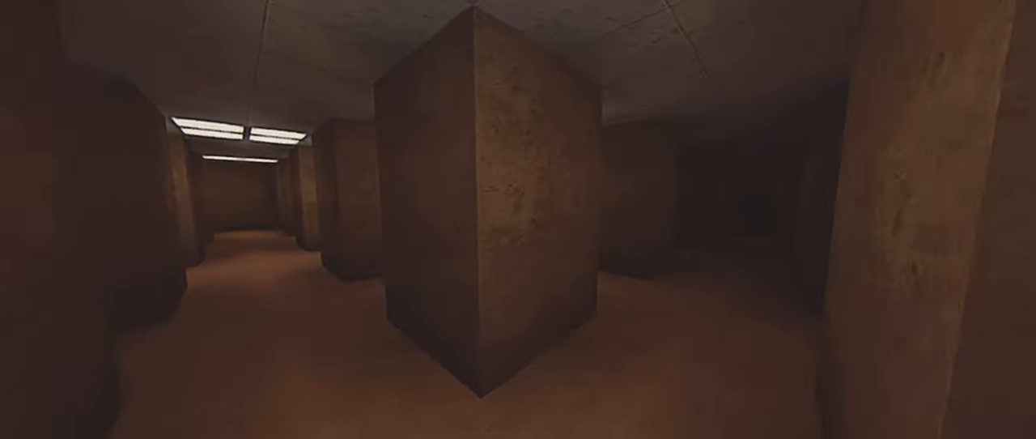
scroll("up", 3)
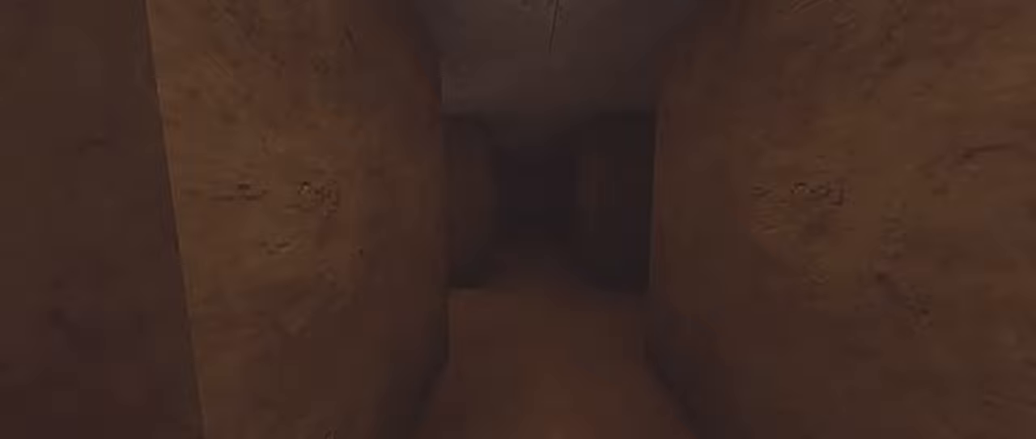